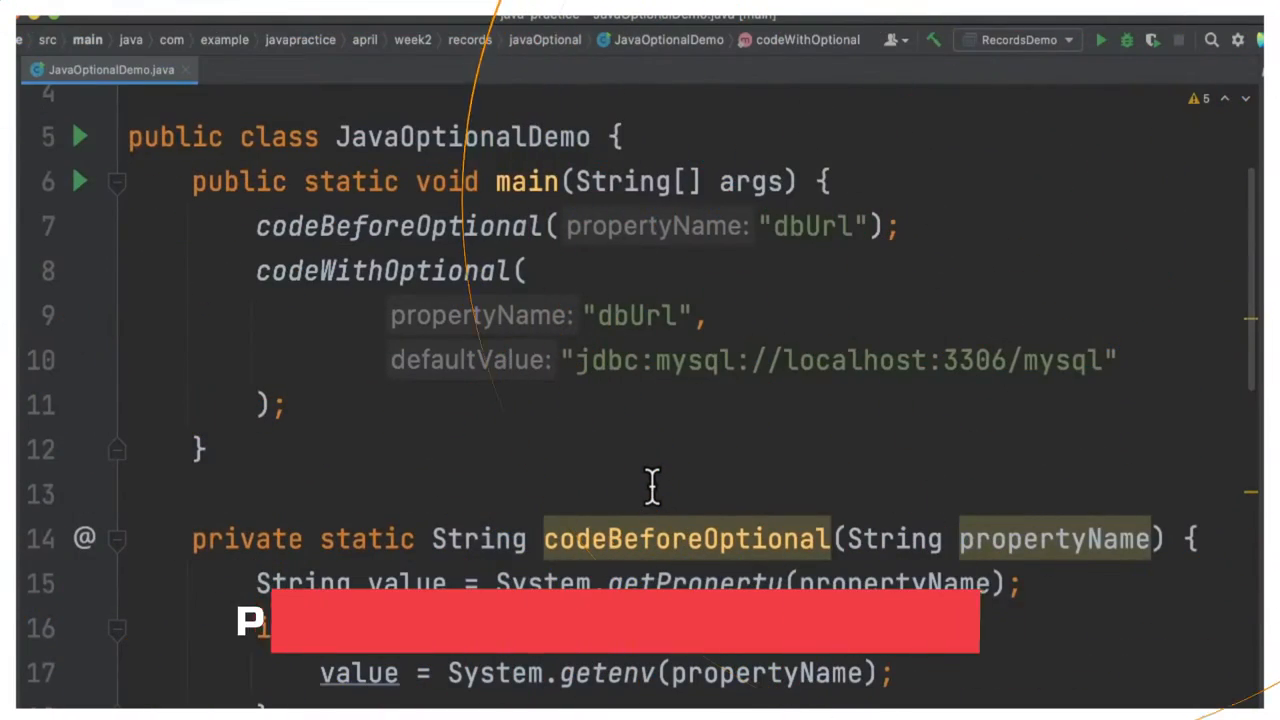
# - Scroll Optional.java to the EMPTY instance and the private value field
pyautogui.scroll(-3)
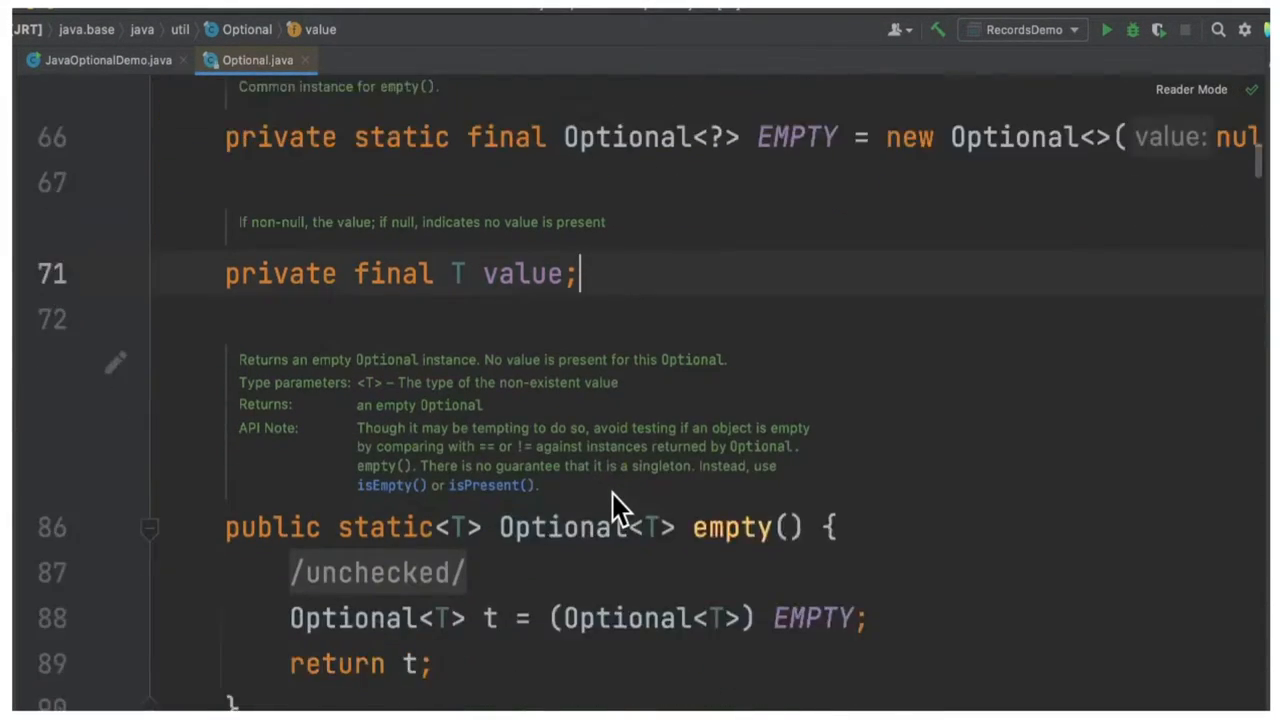
# - Skim past of(), get() and isPresent() to map(), then return to JavaOptionalDemo.java
pyautogui.scroll(-3)
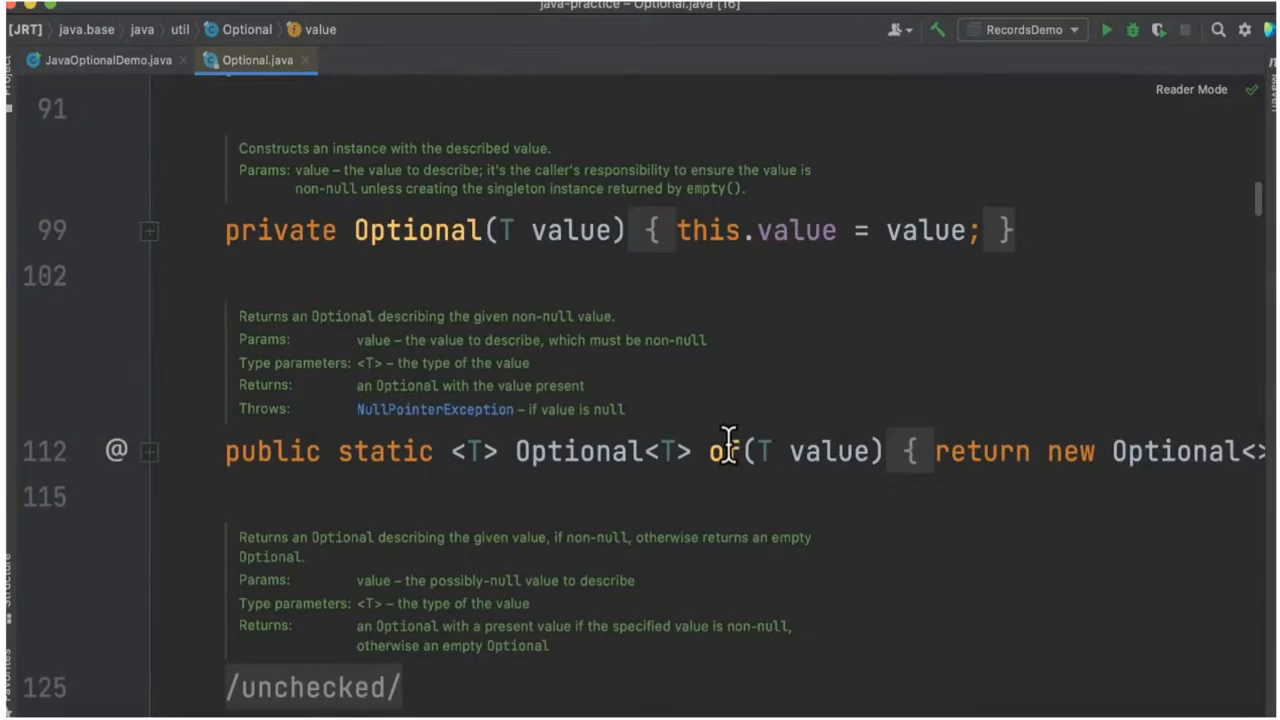
pyautogui.scroll(-3)
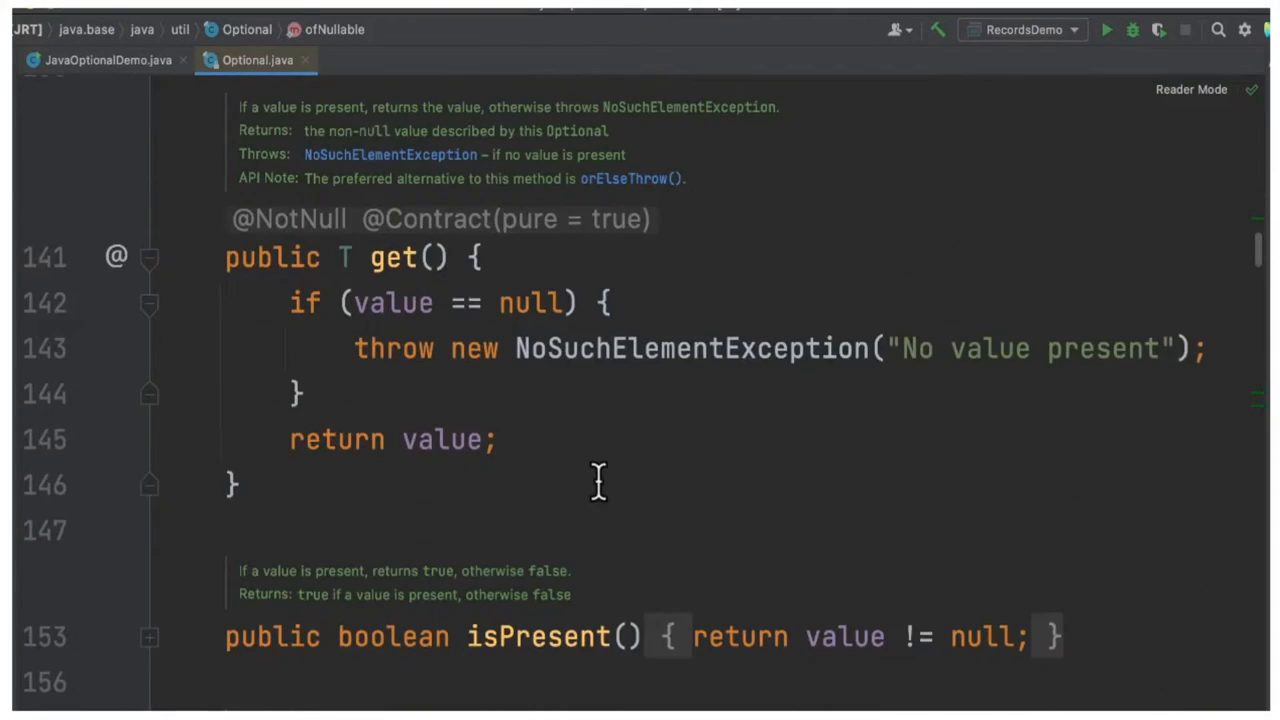
pyautogui.scroll(-3)
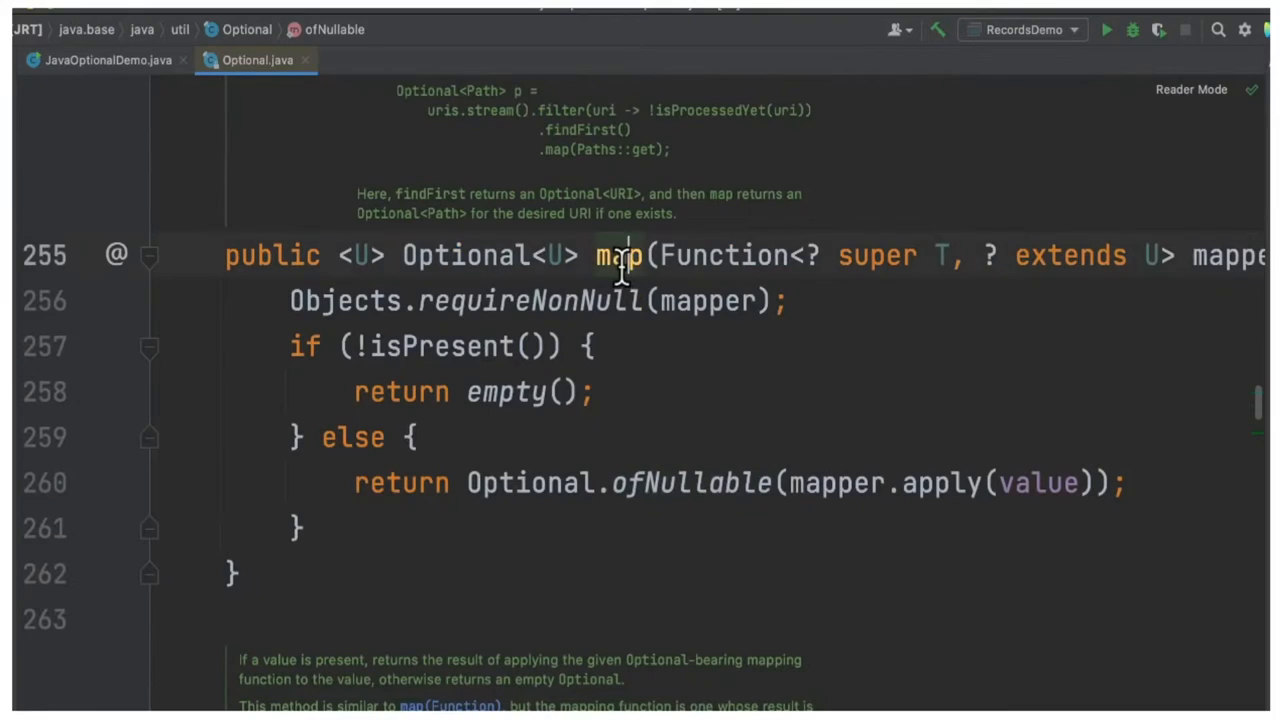
pyautogui.doubleClick(620, 256)
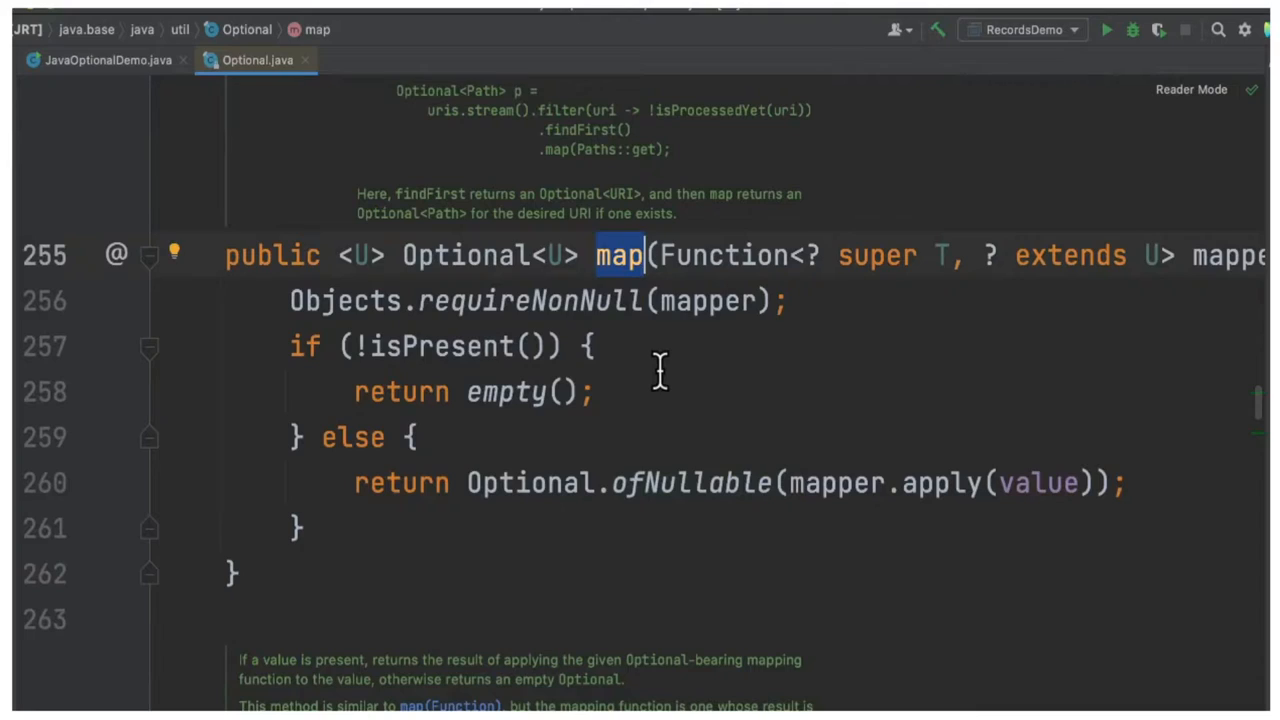
pyautogui.click(112, 58)
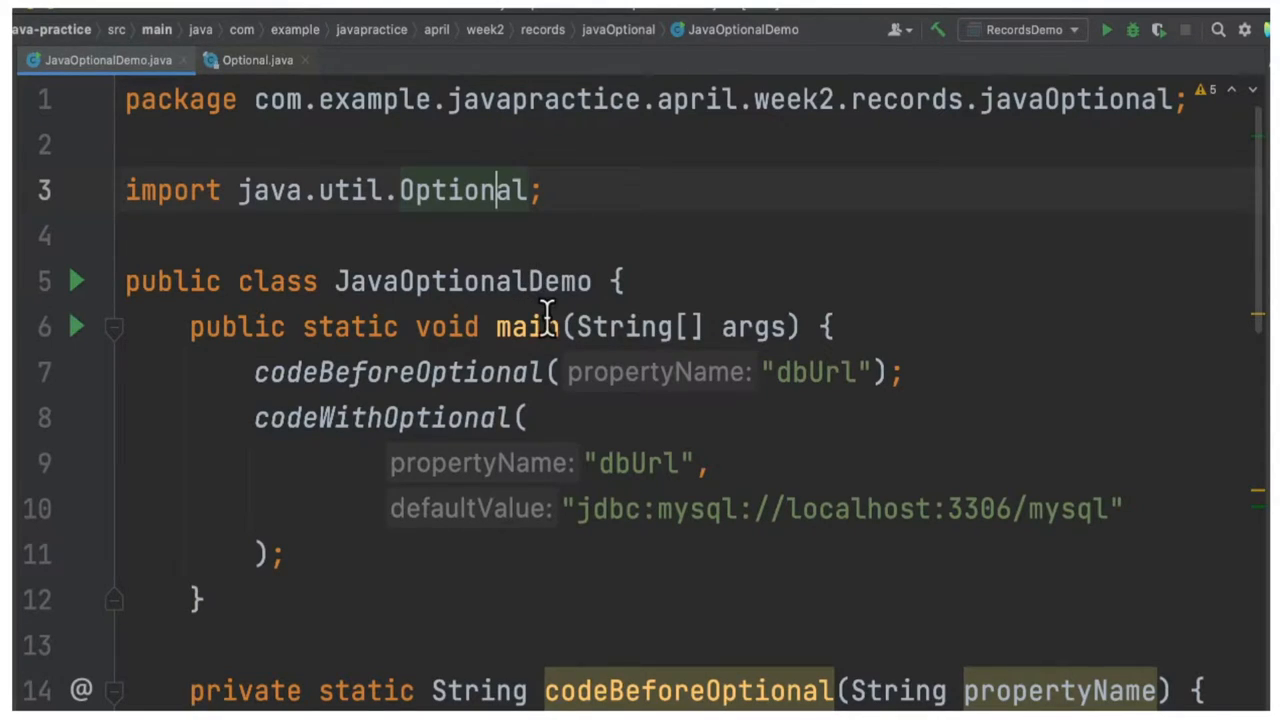
pyautogui.scroll(-3)
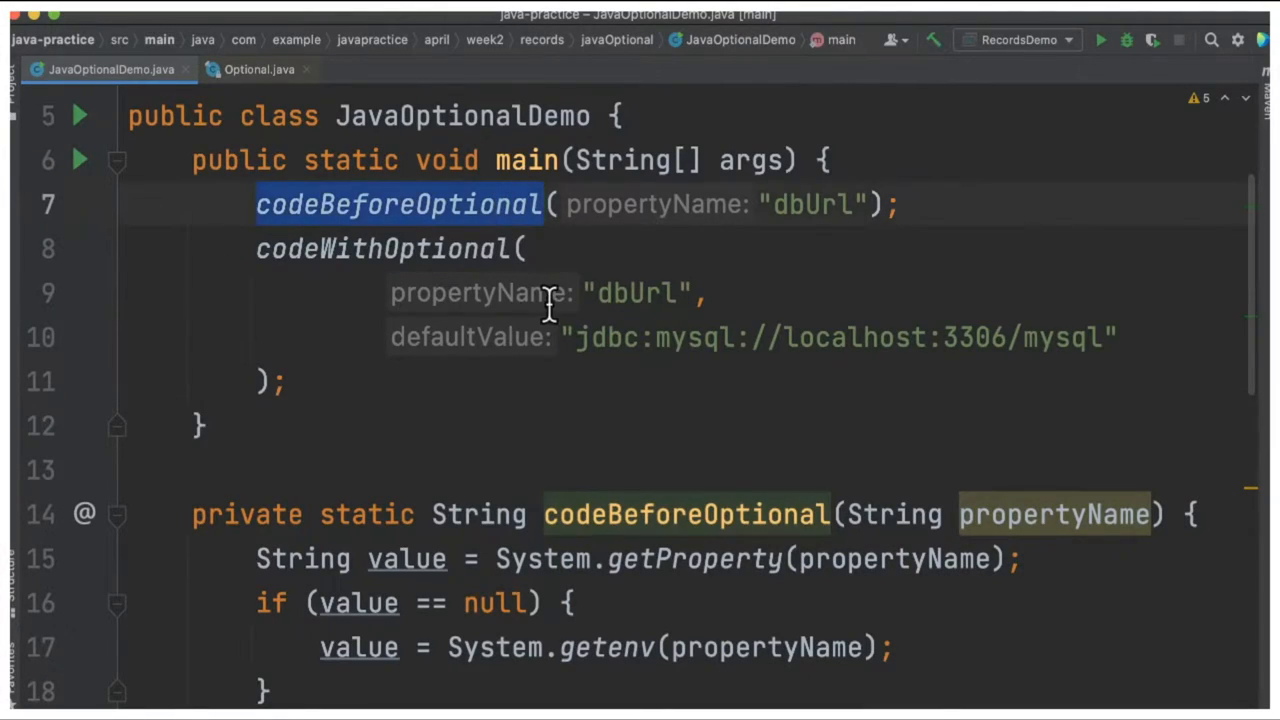
pyautogui.scroll(-3)
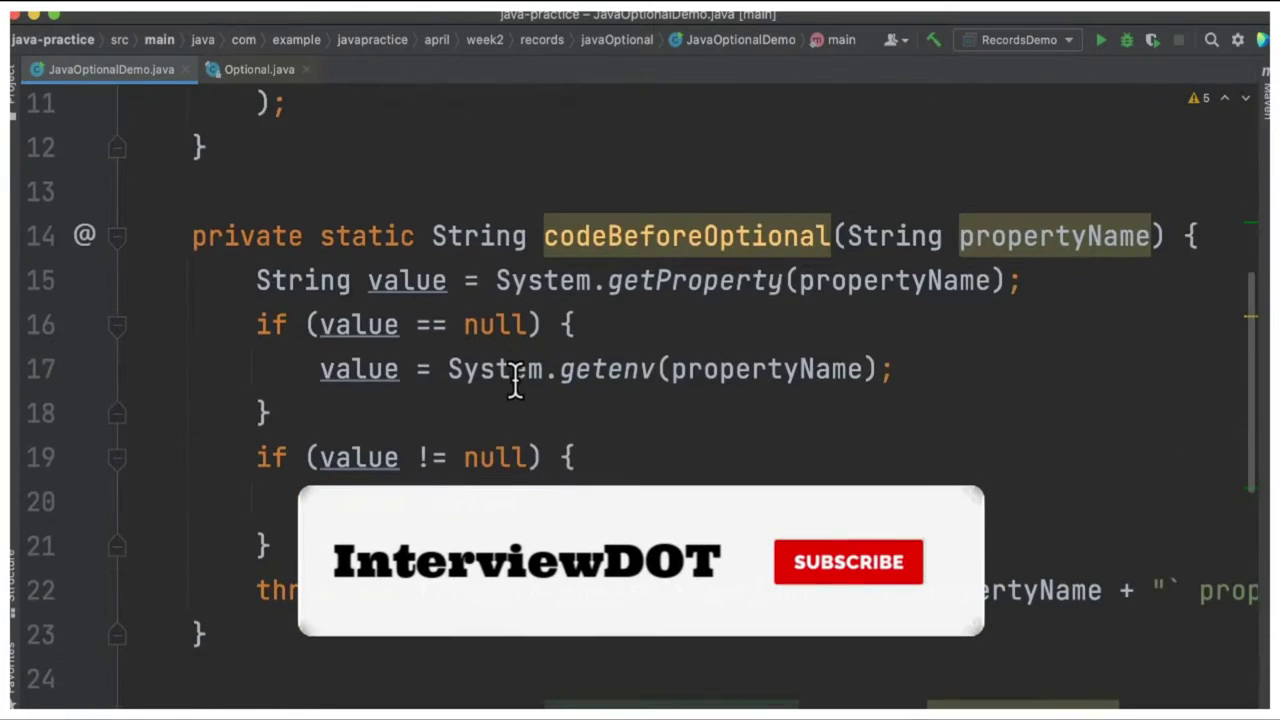
pyautogui.click(848, 560)
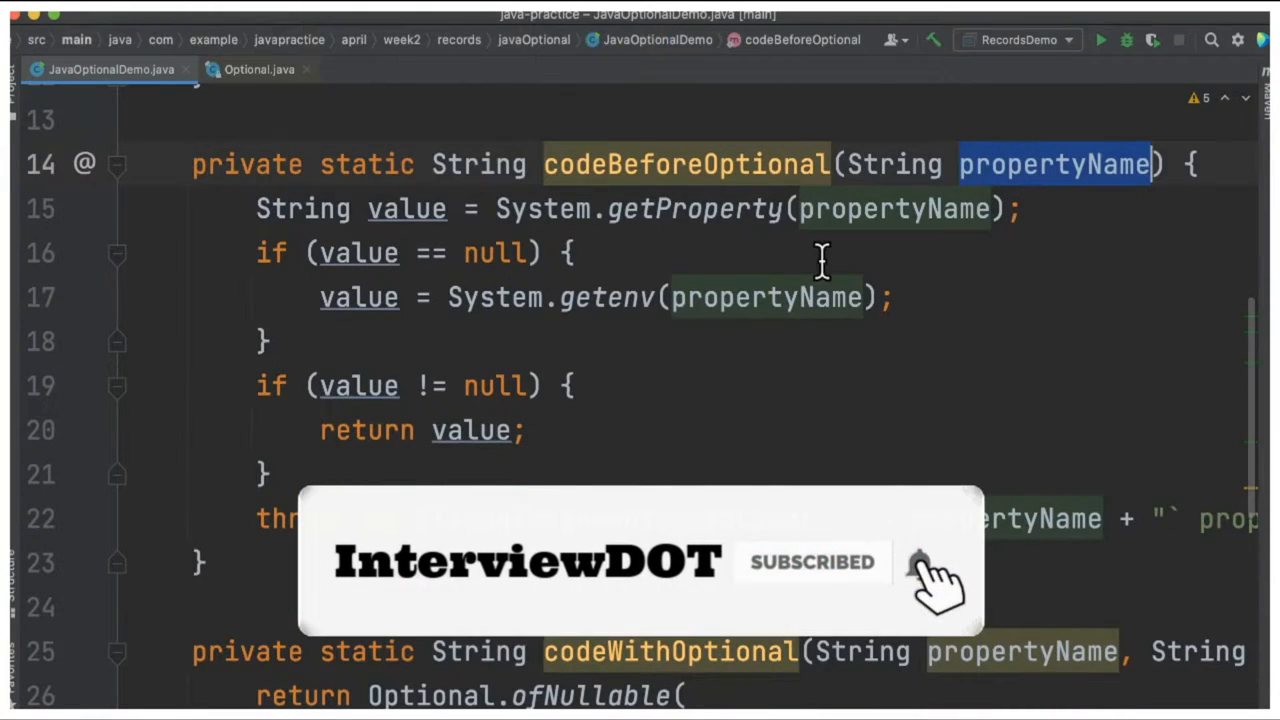
pyautogui.moveTo(700, 208)
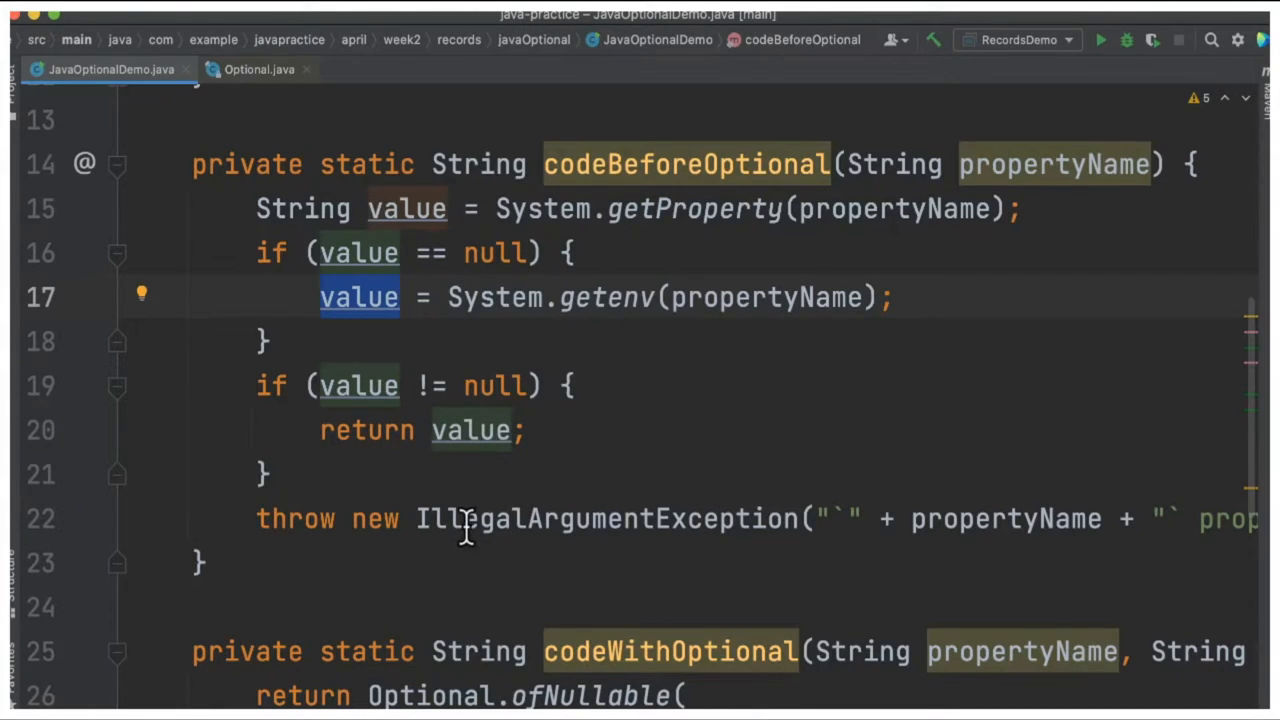
pyautogui.doubleClick(602, 520)
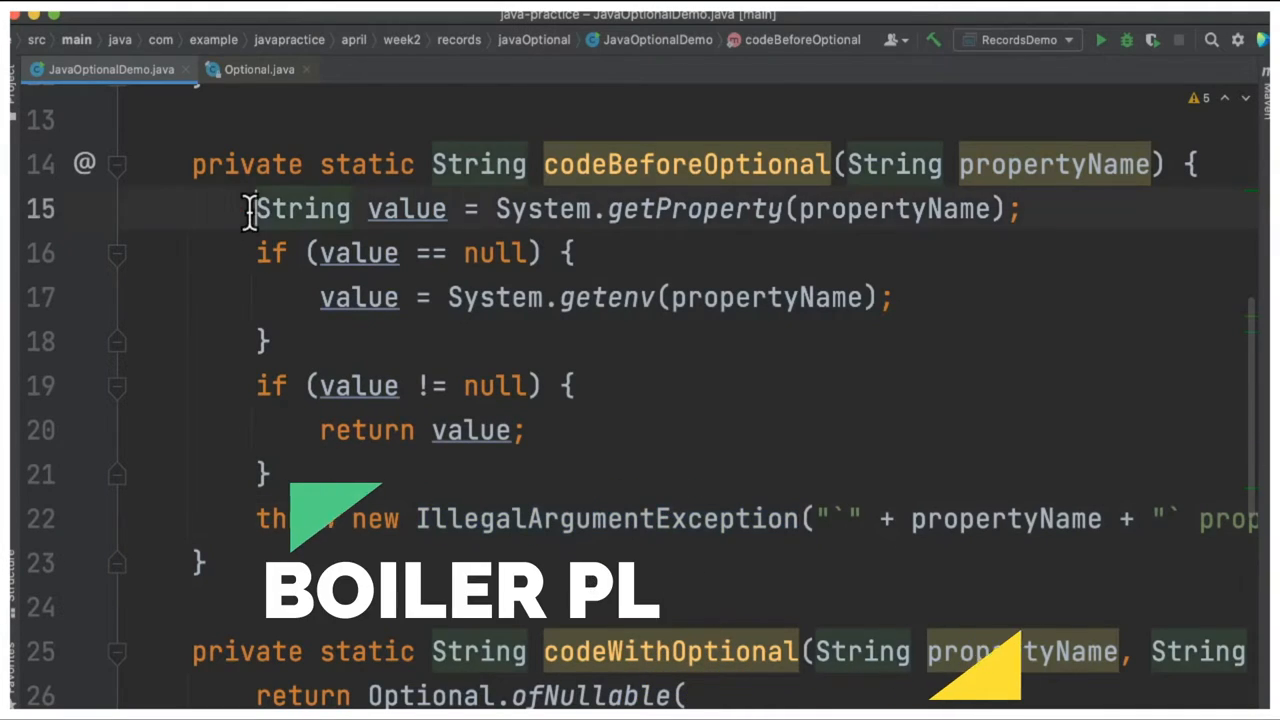
pyautogui.moveTo(254, 208); pyautogui.dragTo(270, 474)
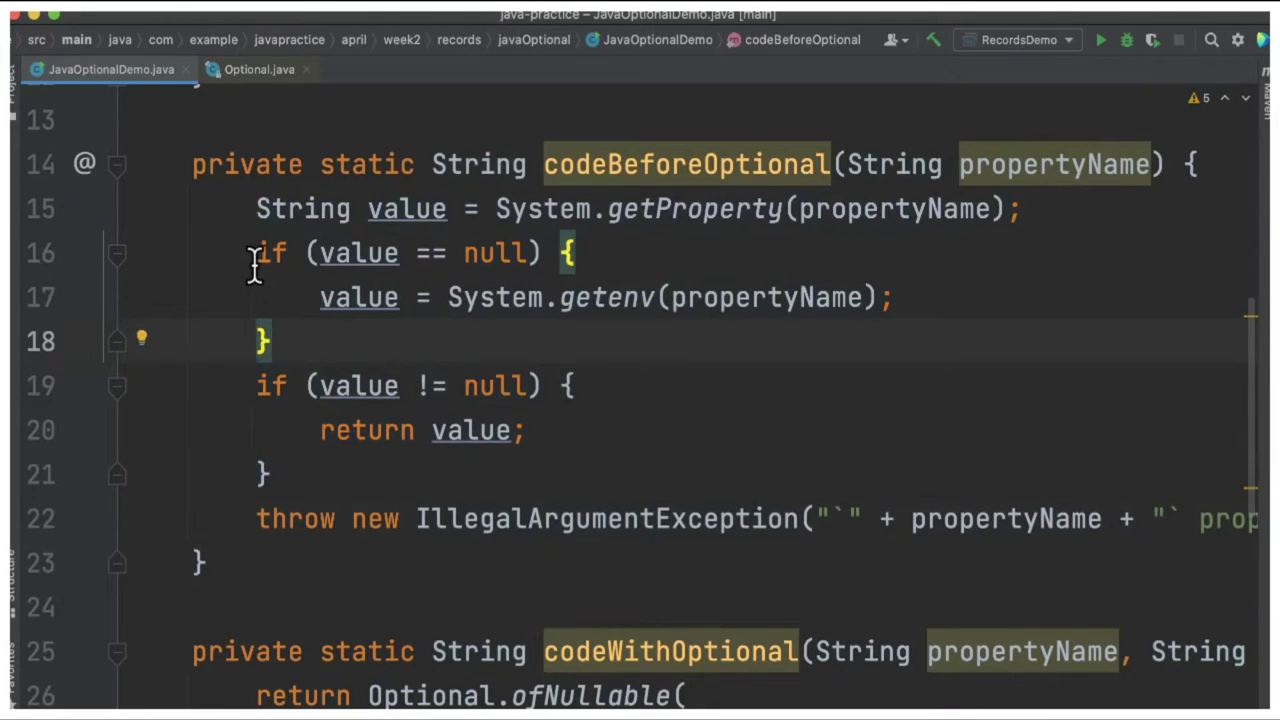
pyautogui.moveTo(256, 252); pyautogui.dragTo(270, 474)
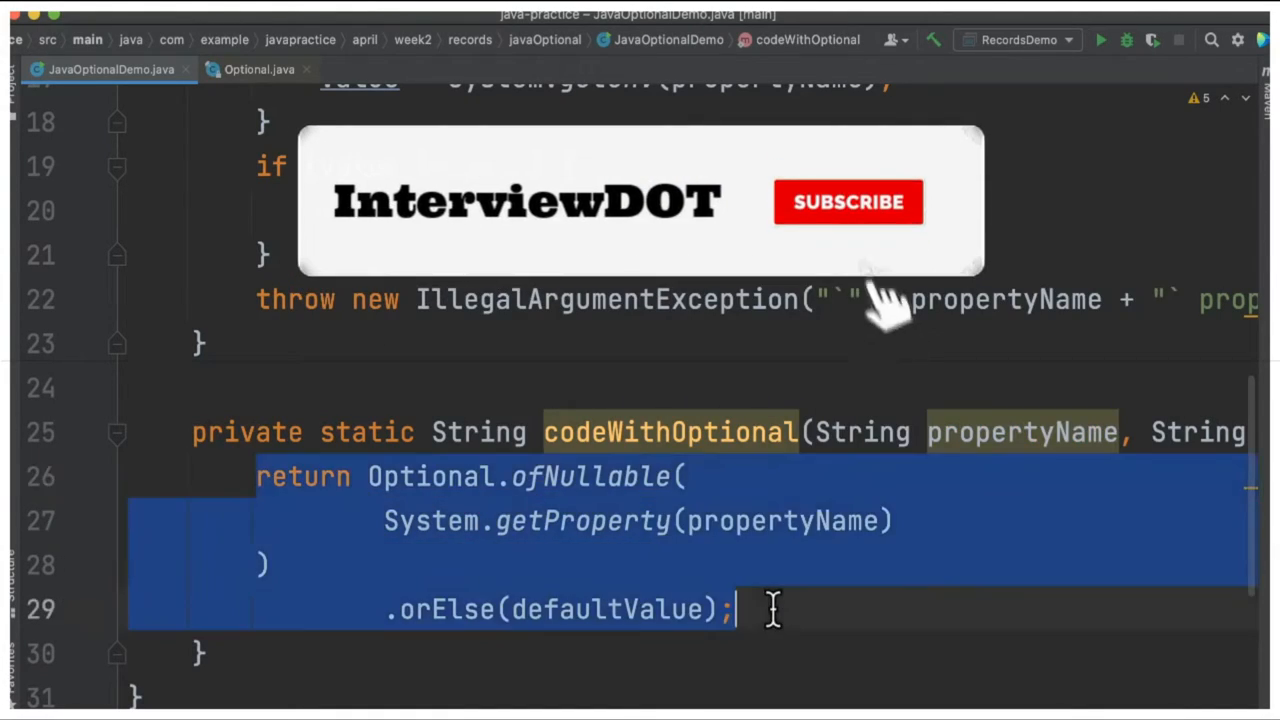
# - Jump from codeWithOptional's ofNullable call to its declaration in Optional.java
pyautogui.click(848, 202)
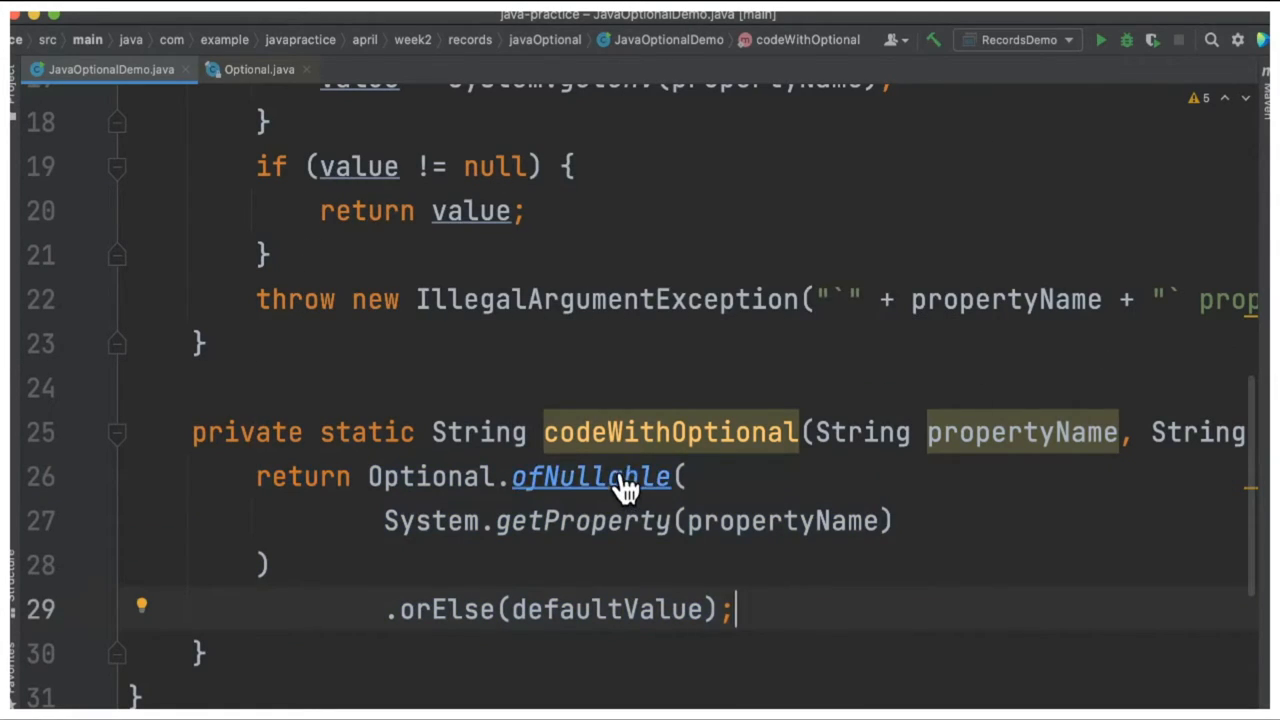
pyautogui.click(592, 476)
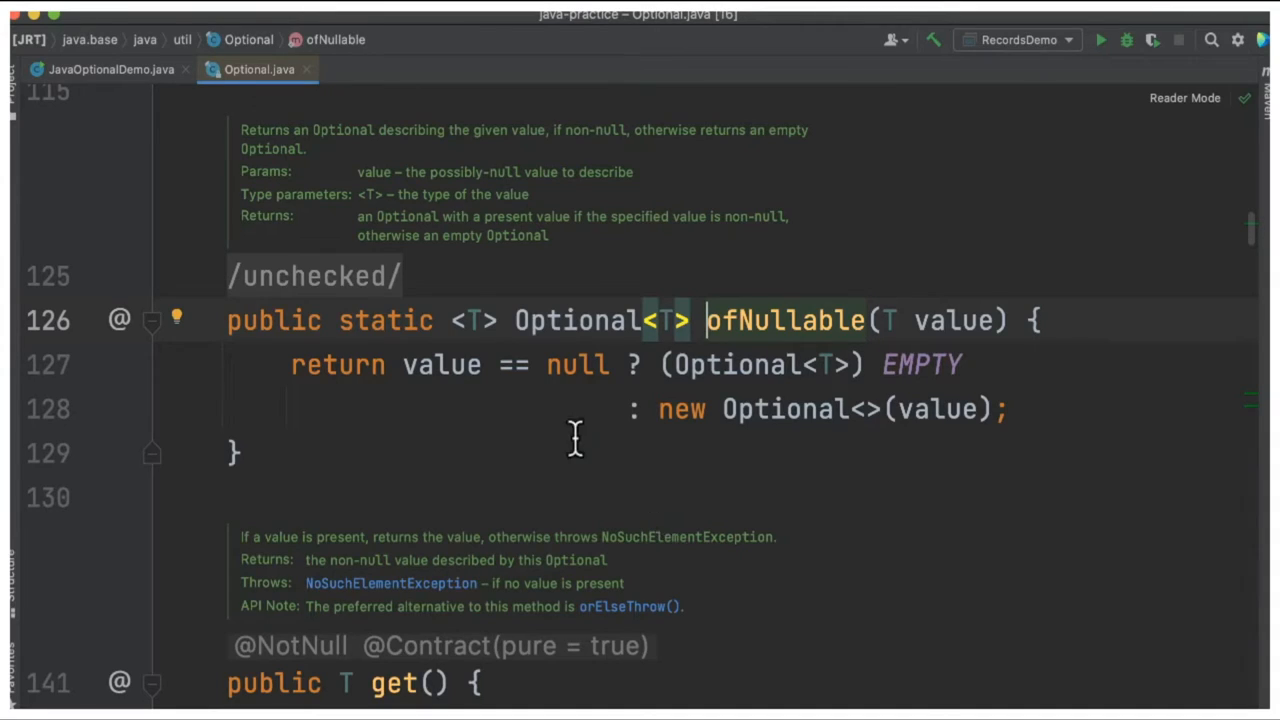
pyautogui.moveTo(656, 364)
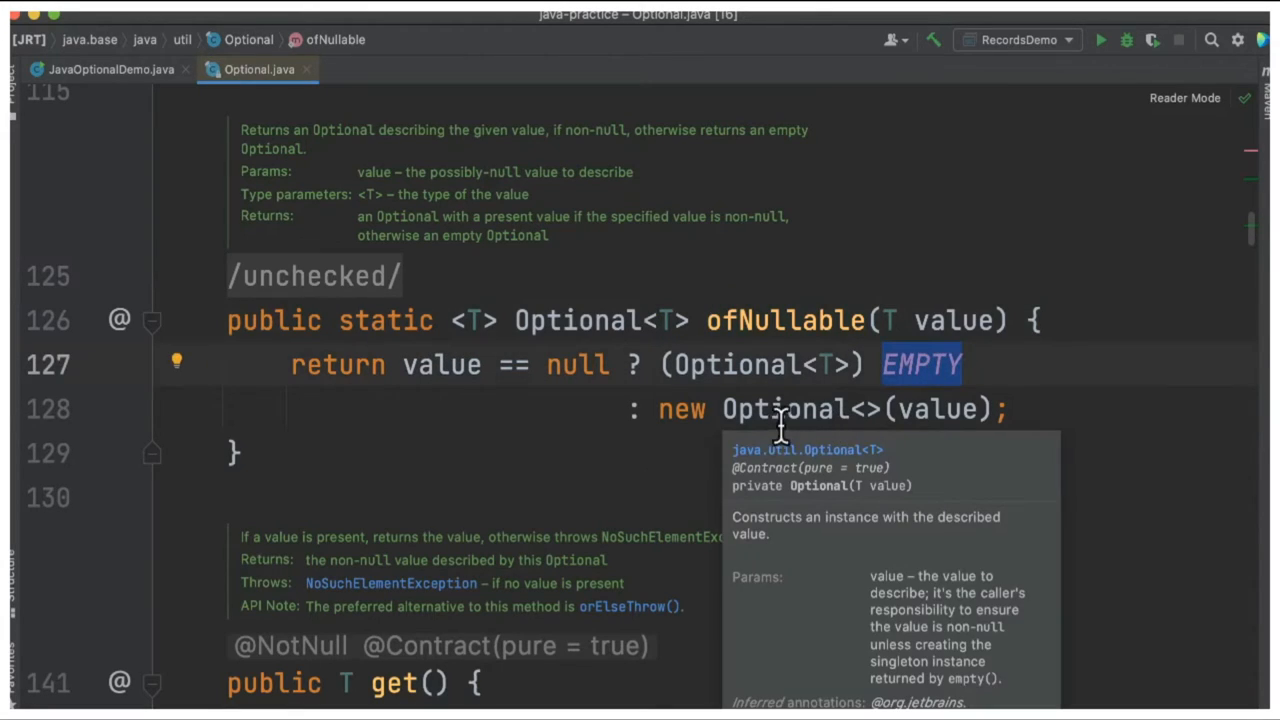
pyautogui.moveTo(916, 420)
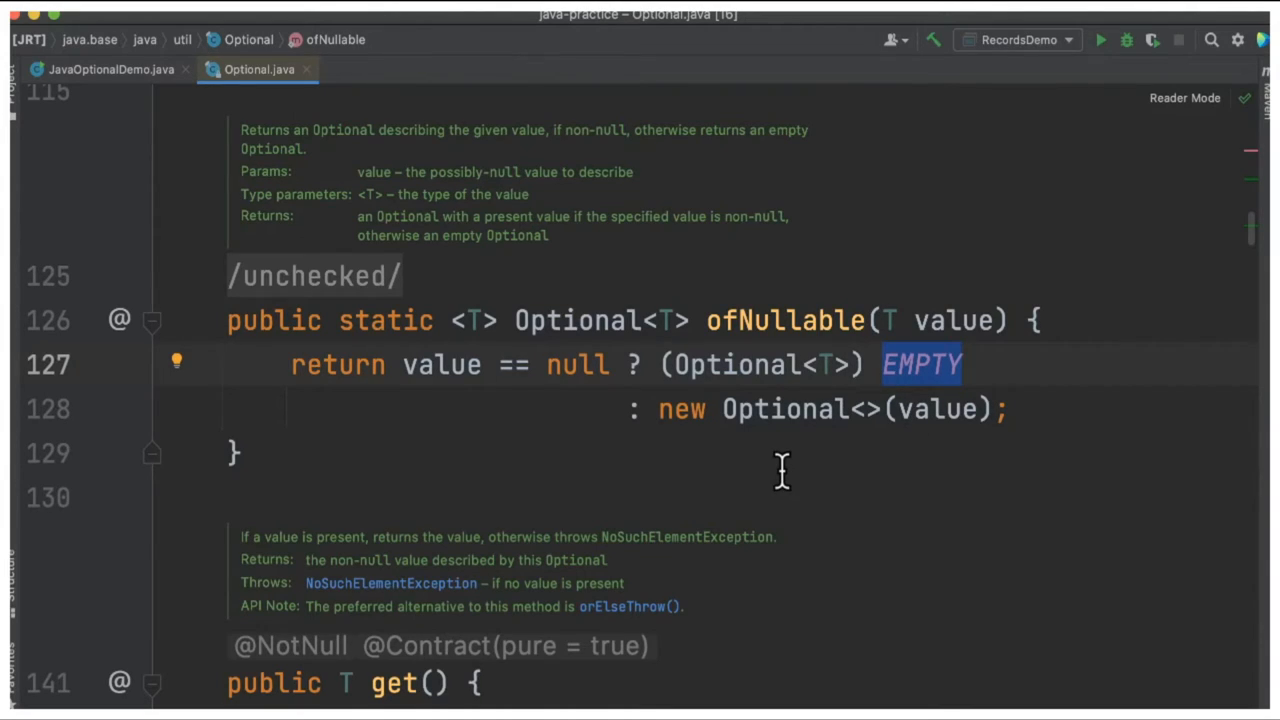
pyautogui.scroll(-3)
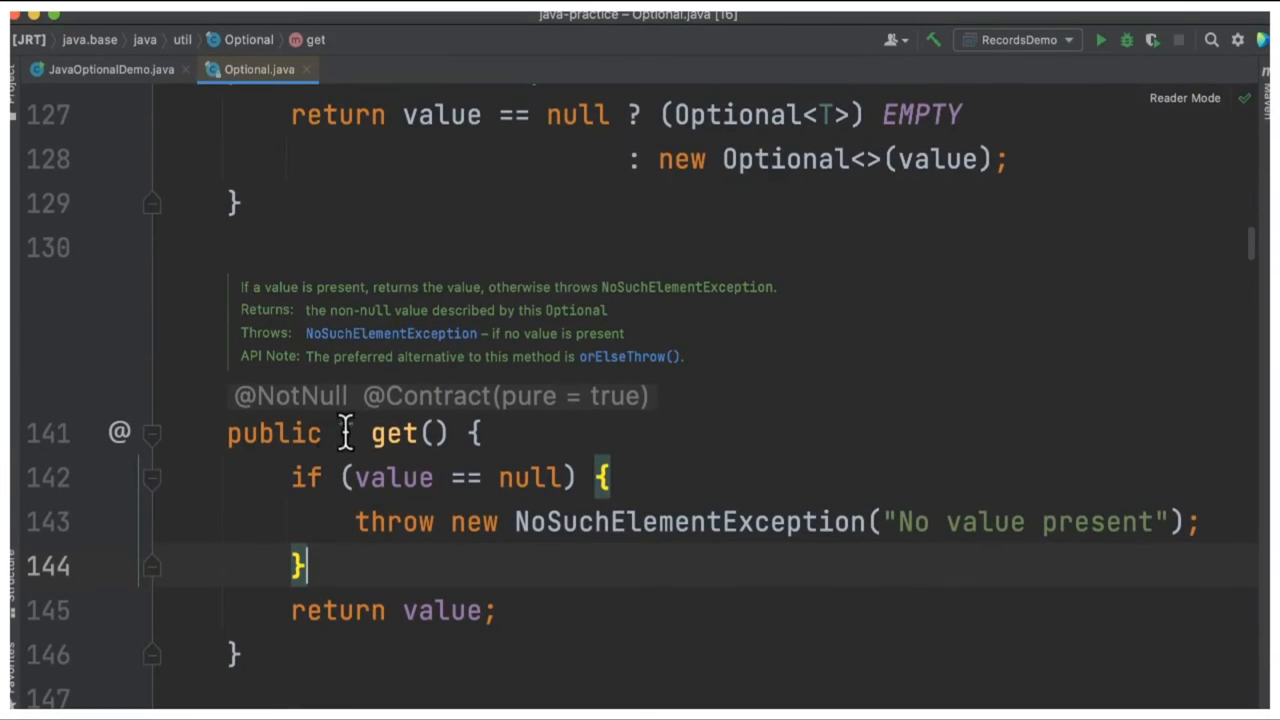
pyautogui.moveTo(290, 476); pyautogui.dragTo(310, 566)
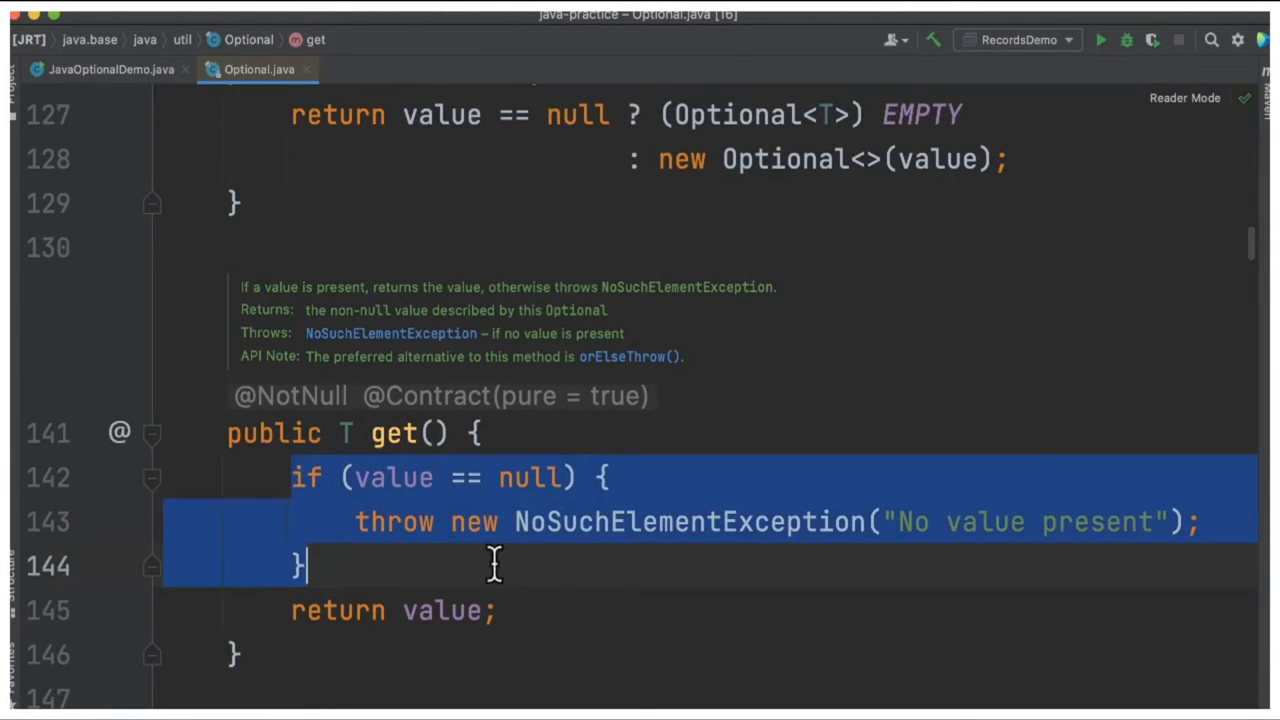